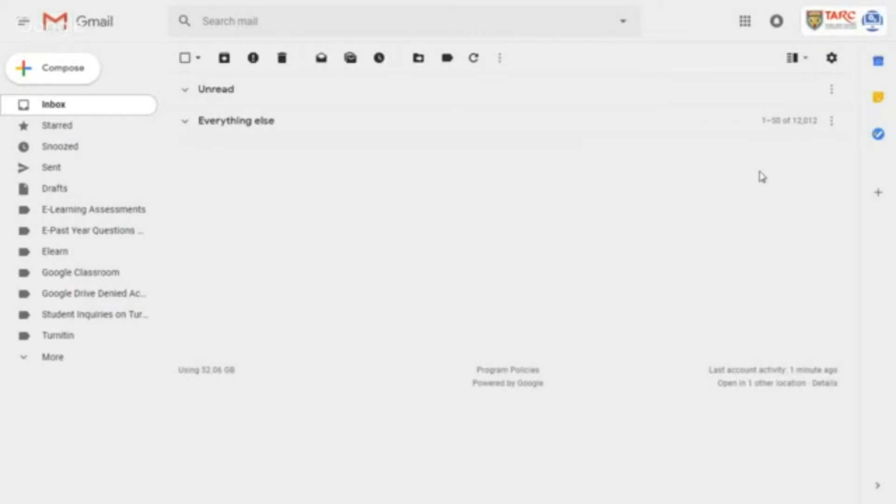
mouse_move(877, 134)
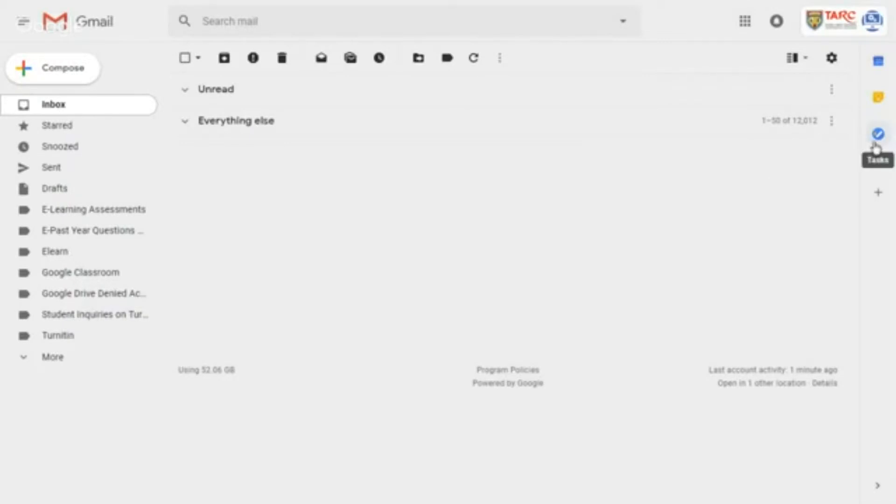
- Show the Tasks panel beside the Gmail inbox
left_click(878, 133)
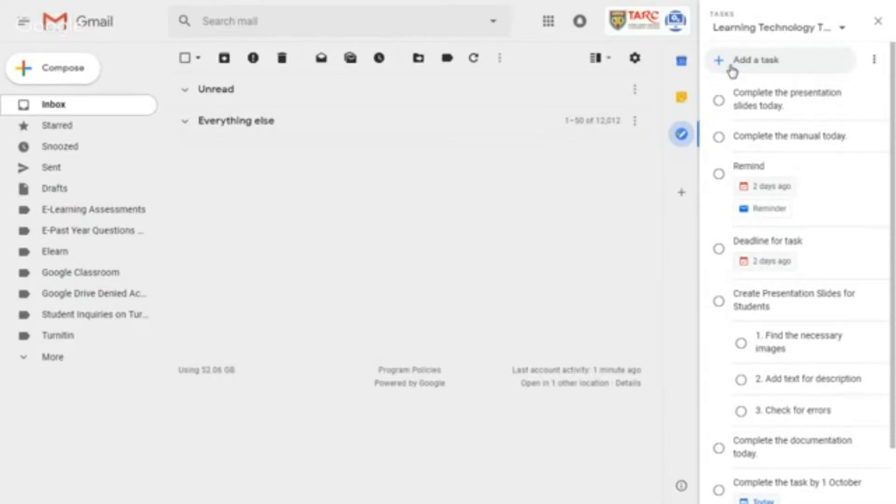
- Add a new task titled 'Please complete the manual by today.' in its details view
left_click(755, 60)
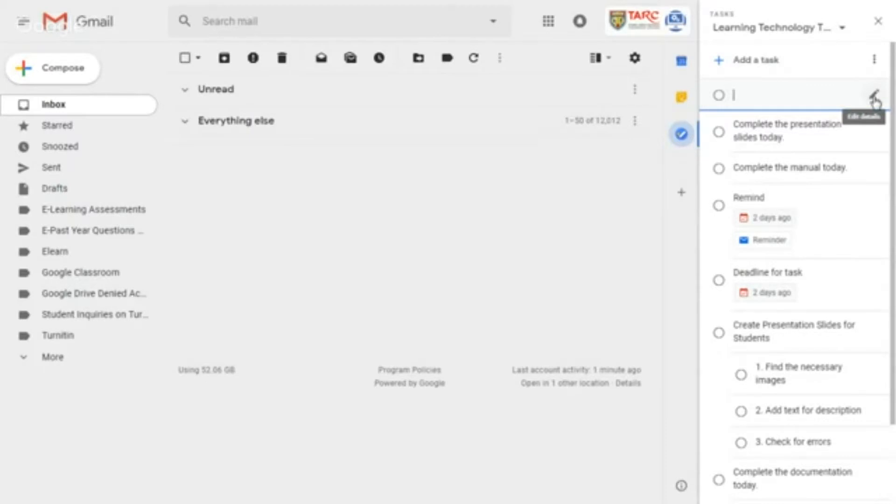
left_click(878, 96)
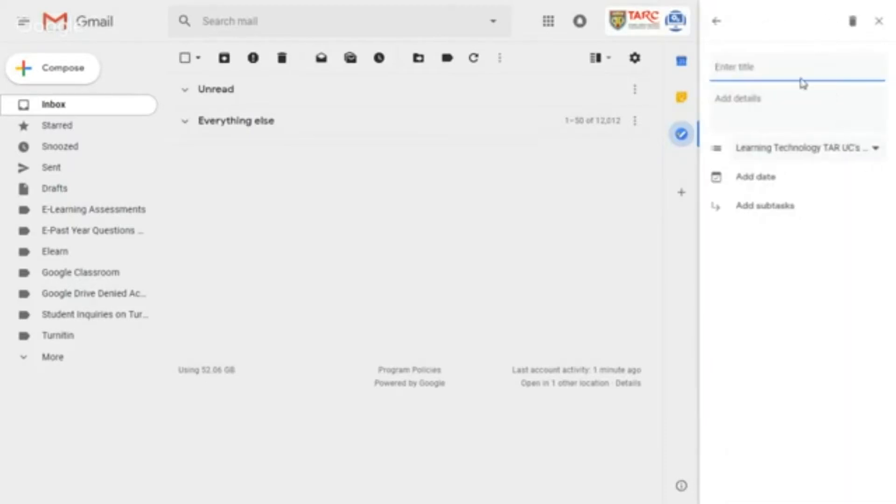
type("Pie")
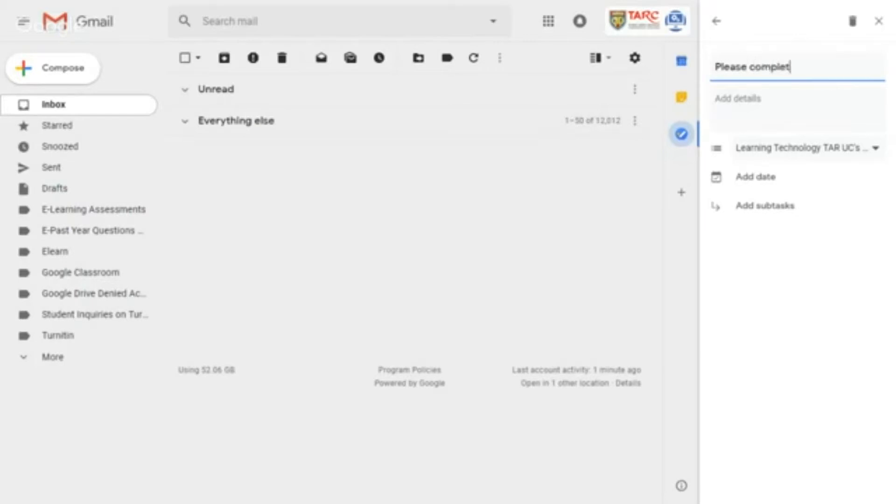
type("e the manual by")
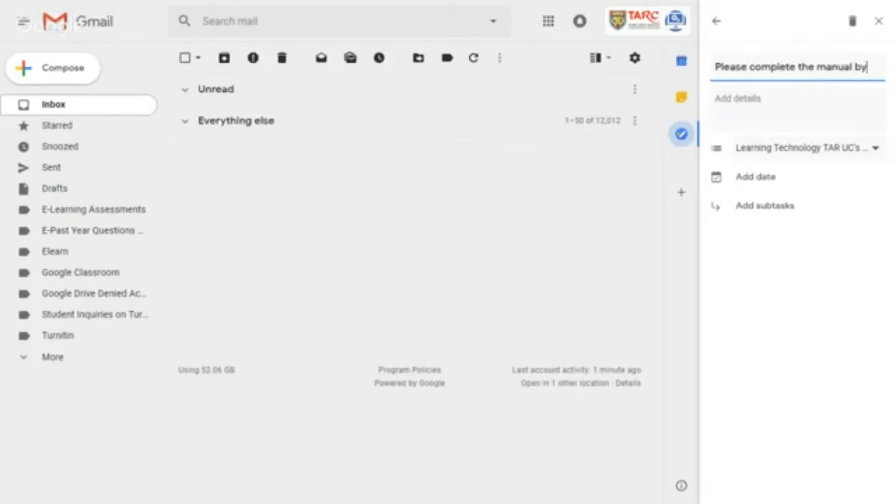
type("today.")
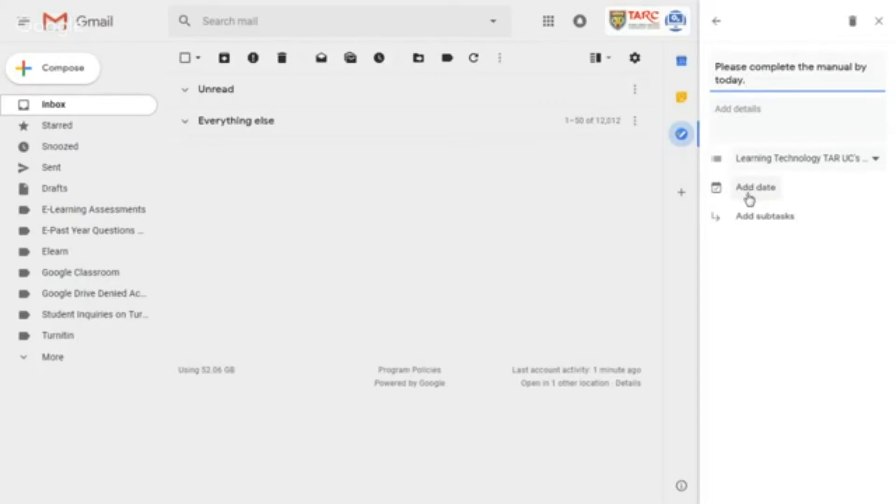
- Set the task's due date to October 2 and go back to the task list
left_click(755, 188)
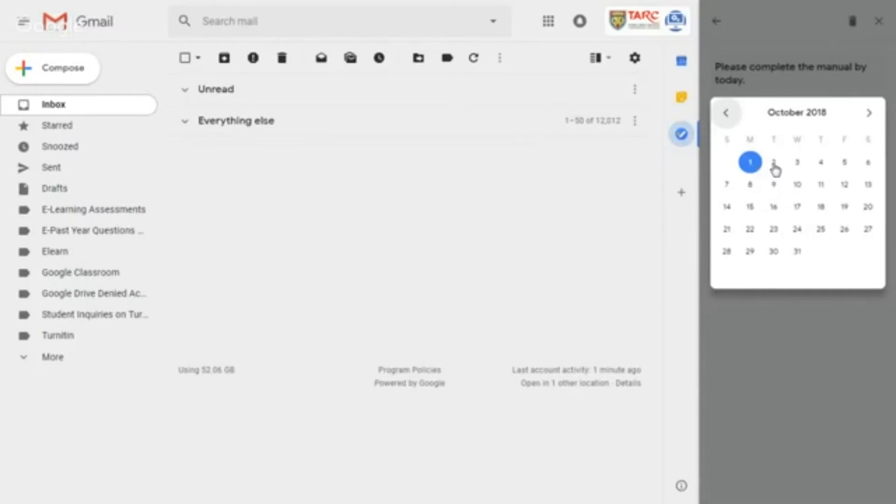
left_click(773, 163)
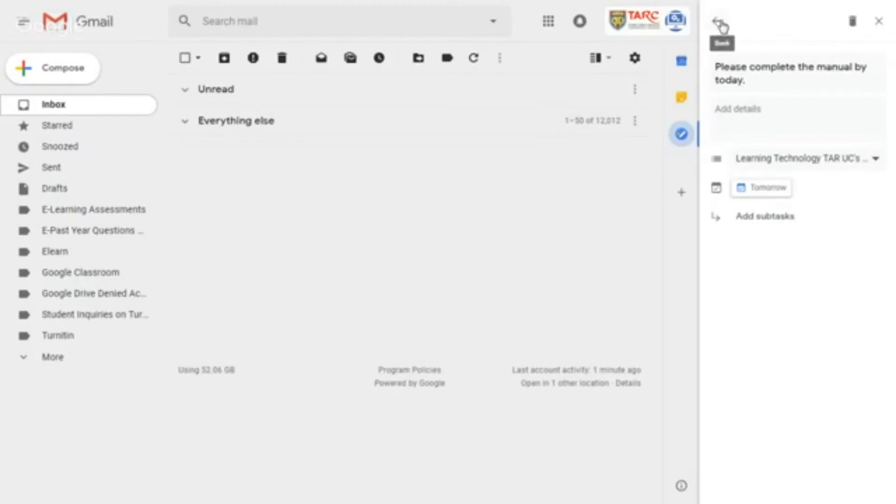
left_click(722, 22)
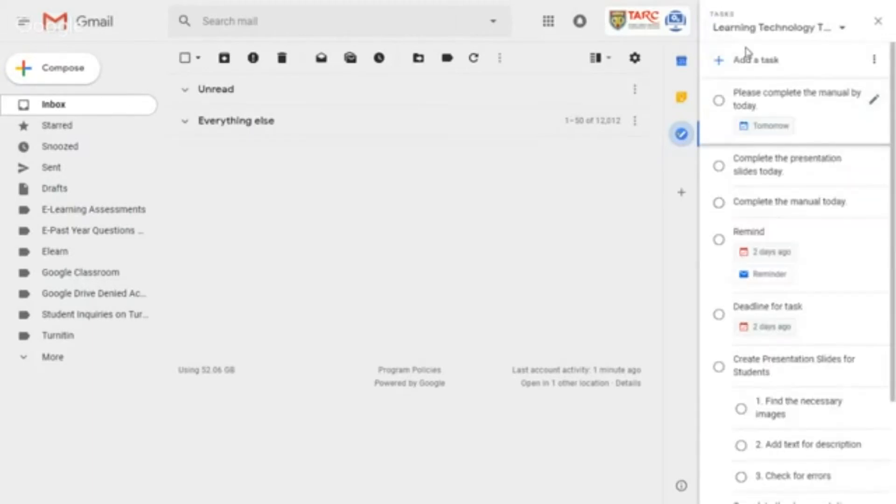
mouse_move(814, 106)
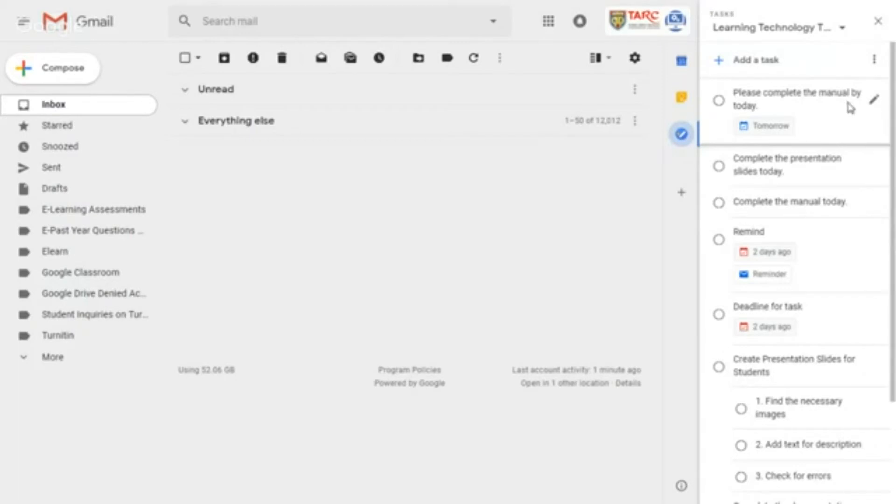
mouse_move(547, 22)
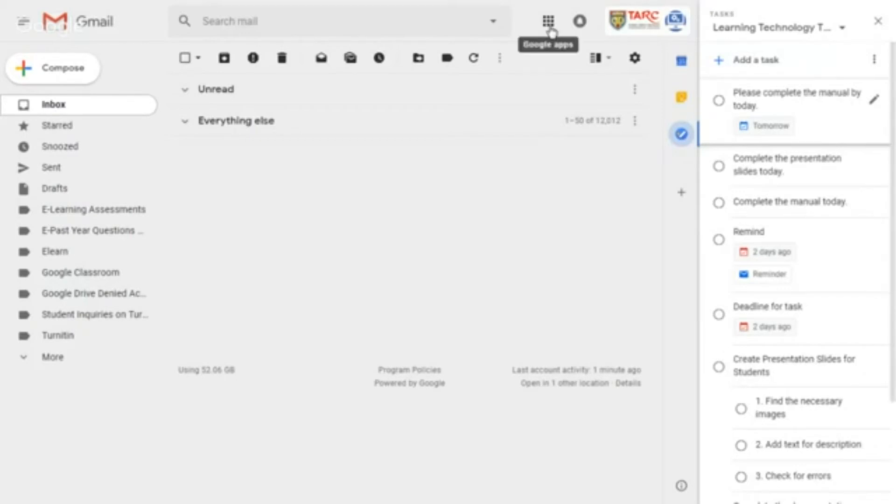
- Switch from Gmail to Google Calendar via the Google apps menu
left_click(547, 21)
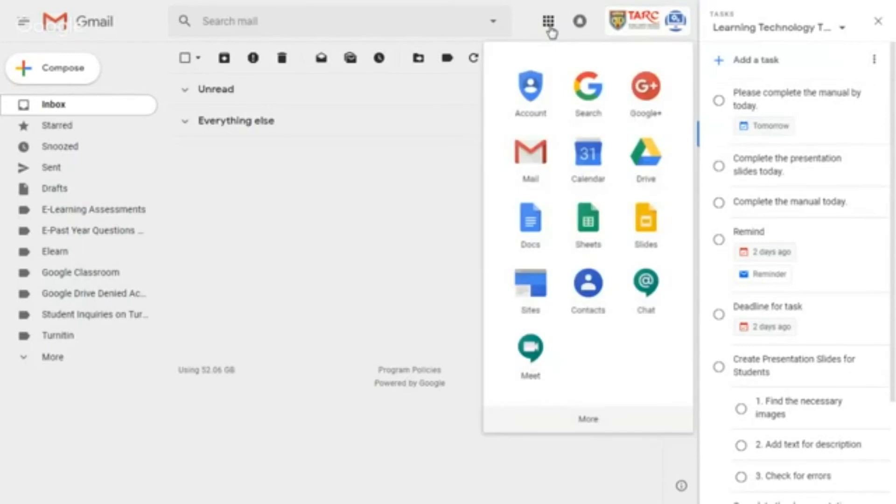
left_click(588, 154)
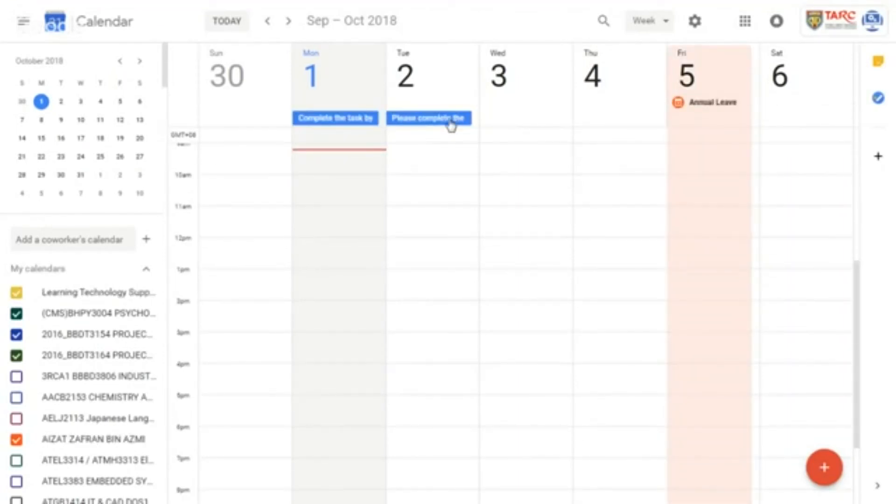
- Show the manual task's details from the Tuesday, October 2 chip in week view
left_click(429, 118)
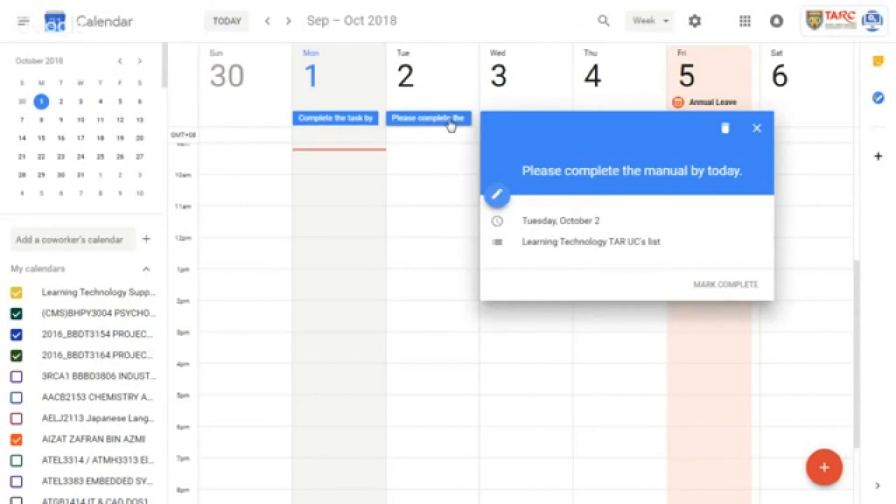